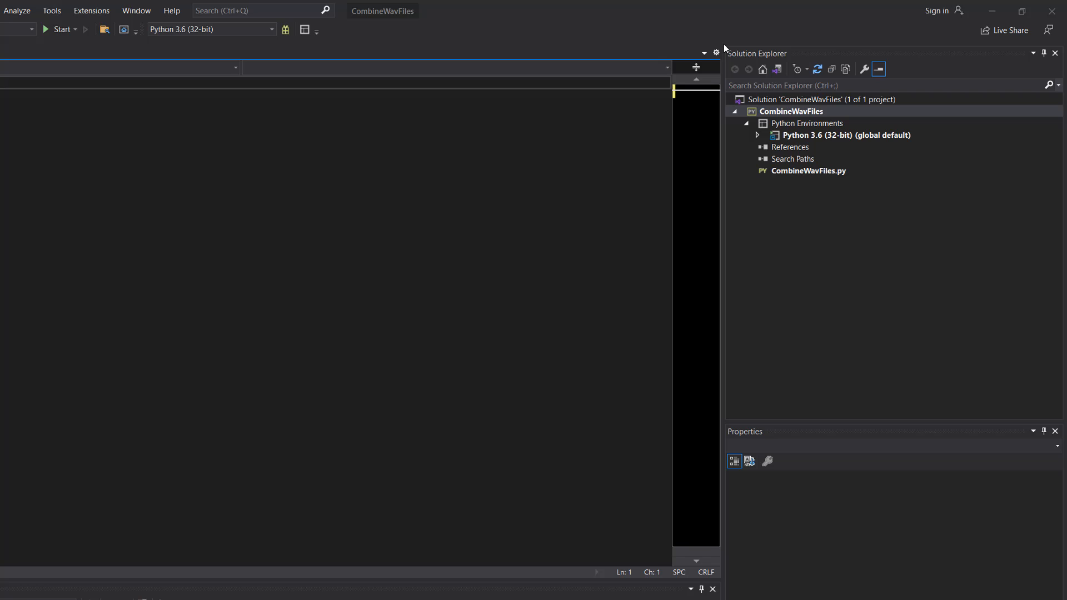
pyautogui.moveTo(794, 121)
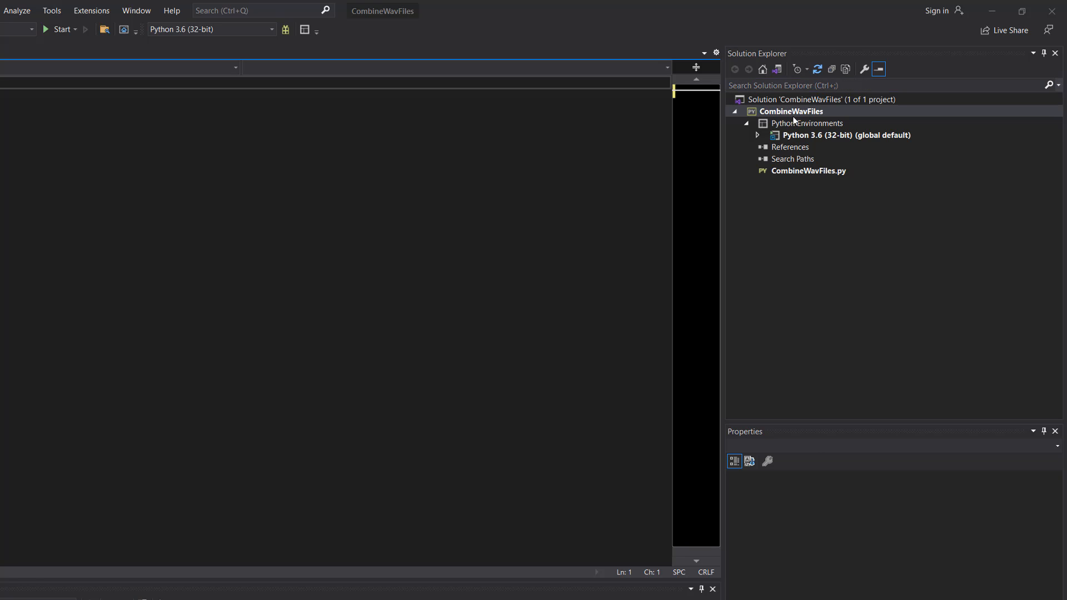
# - Show the context menu of the CombineWavFiles project in Solution Explorer
pyautogui.rightClick(791, 111)
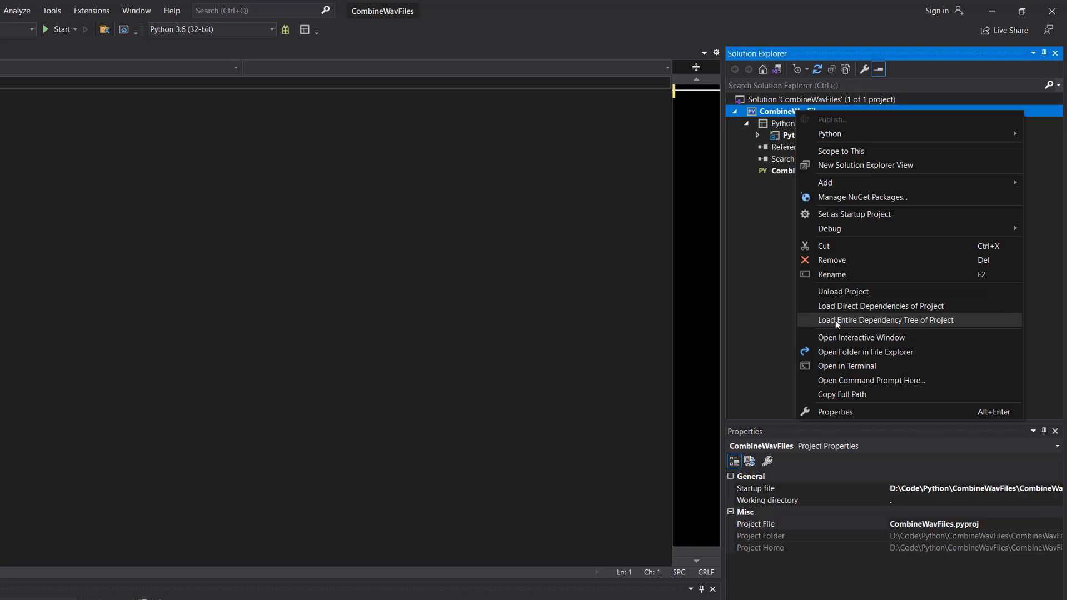
# - Reveal the project folder and point out fileOne, fileTwo, fileThree and CombineWavFiles.py
pyautogui.click(865, 353)
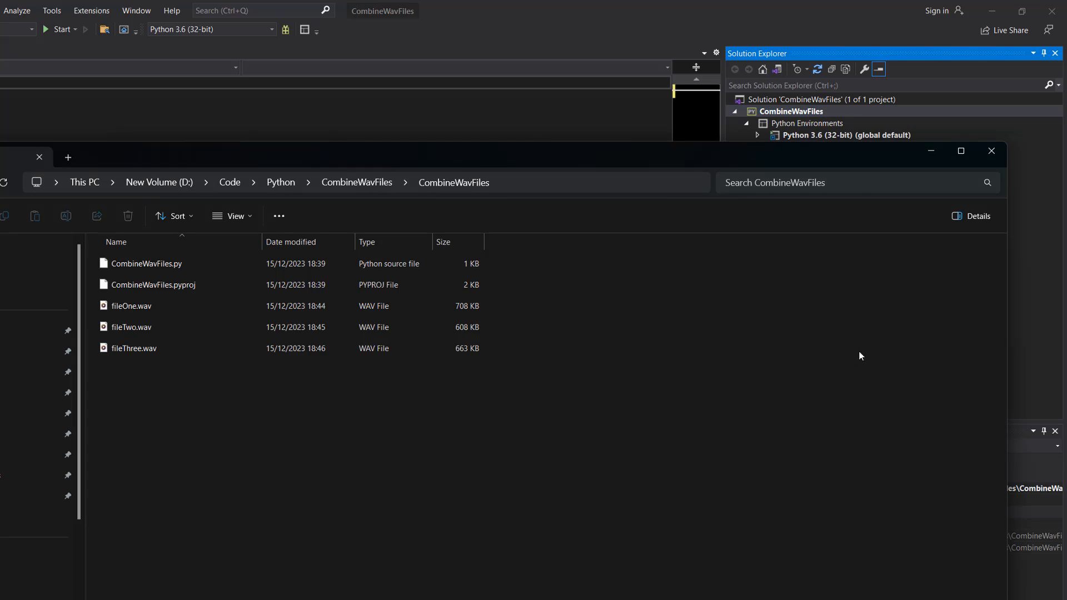
pyautogui.click(131, 306)
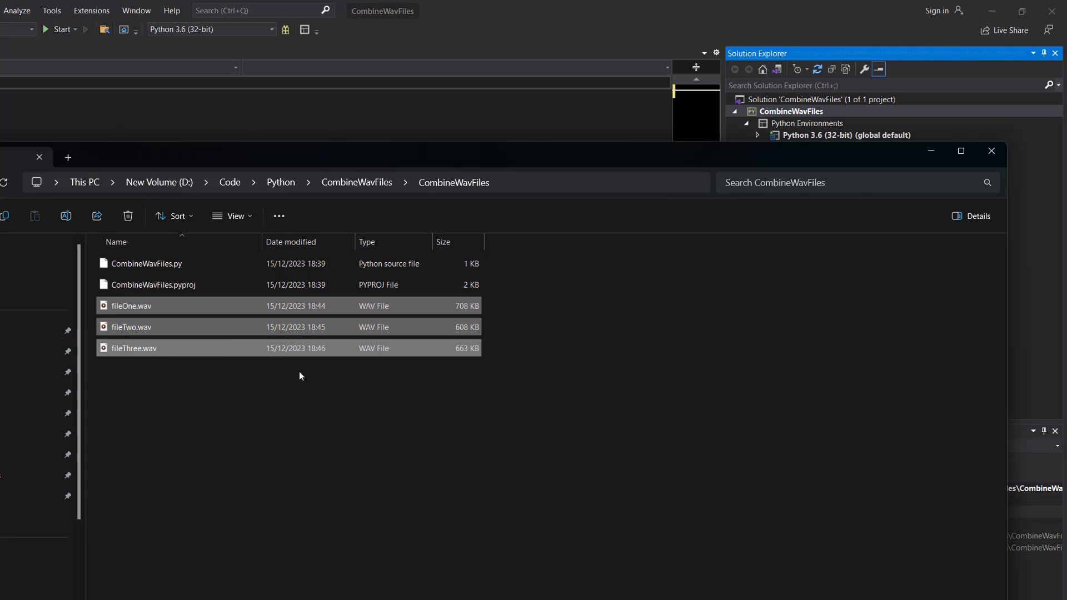
pyautogui.click(276, 417)
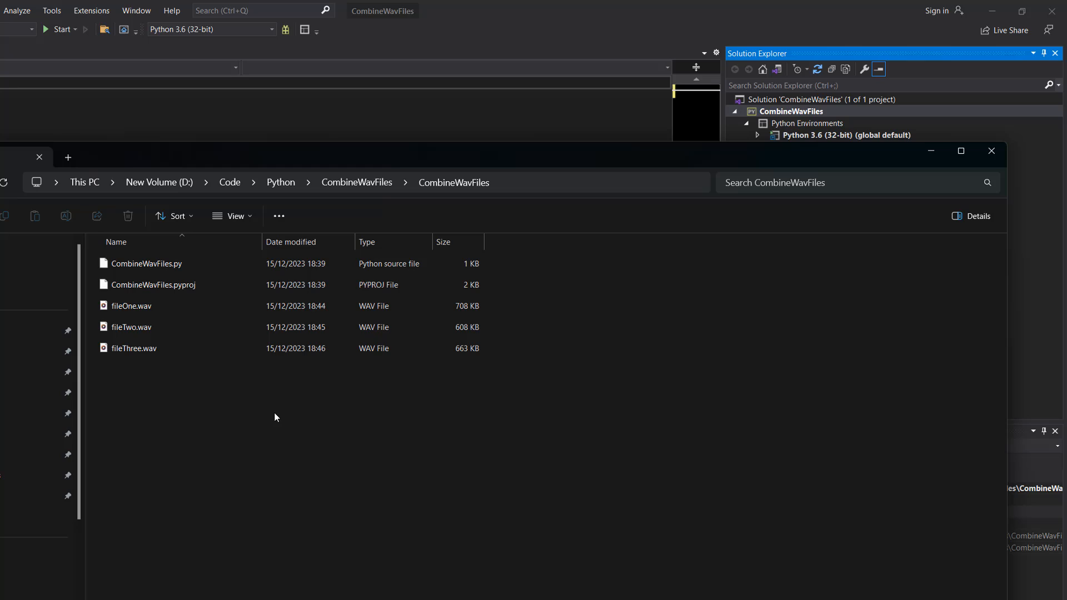
pyautogui.moveTo(278, 378)
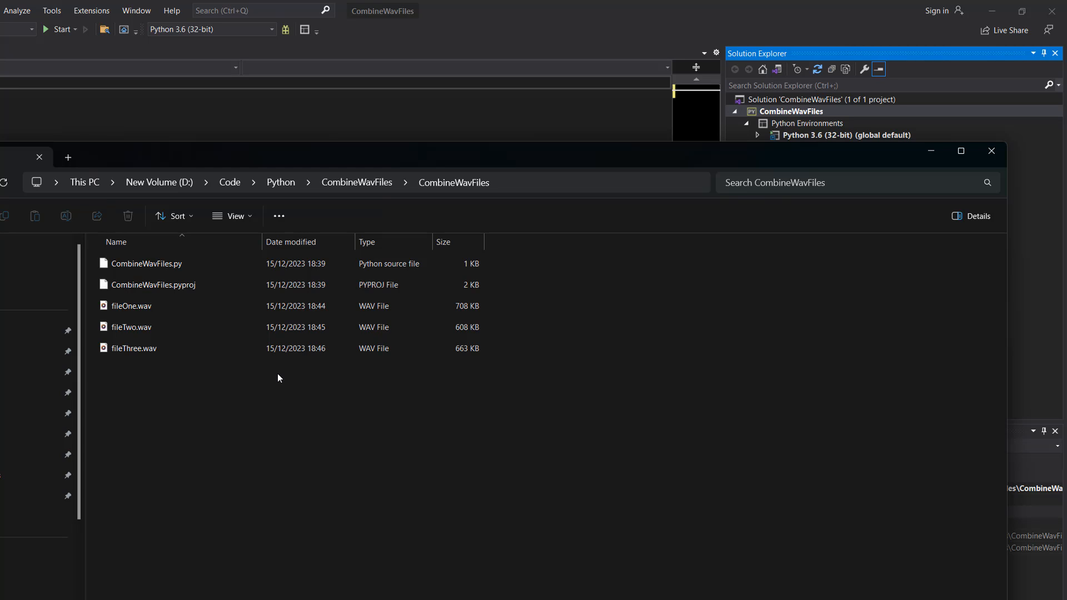
pyautogui.moveTo(265, 377)
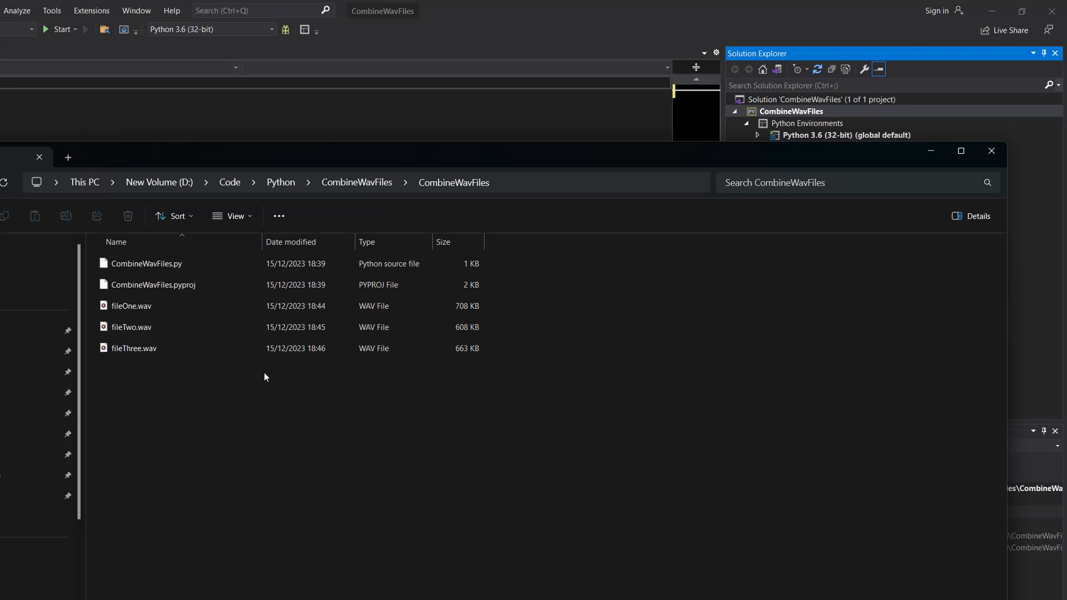
pyautogui.click(146, 263)
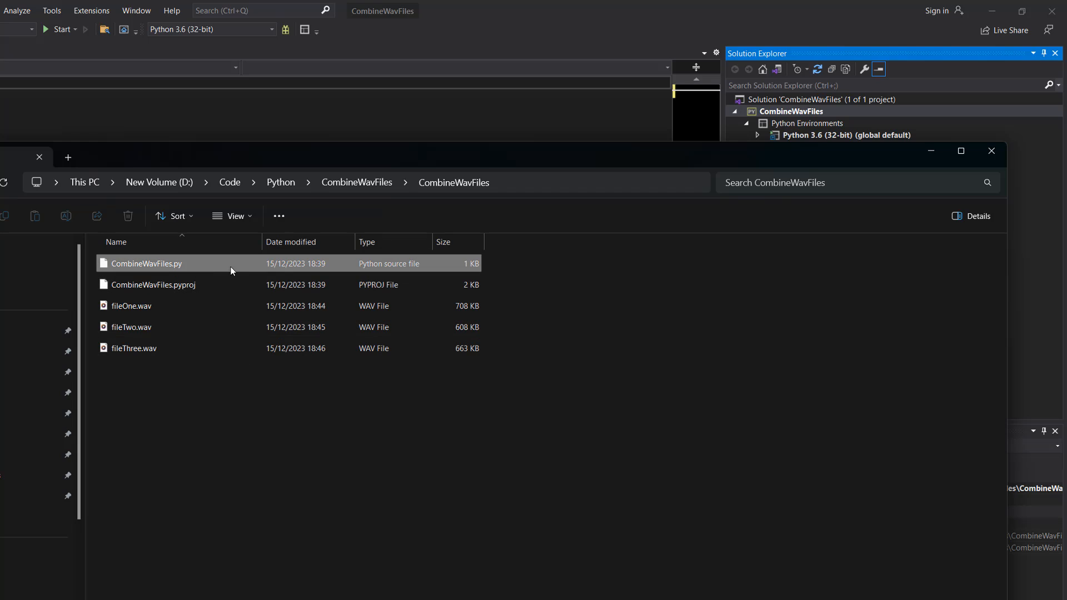
pyautogui.moveTo(381, 490)
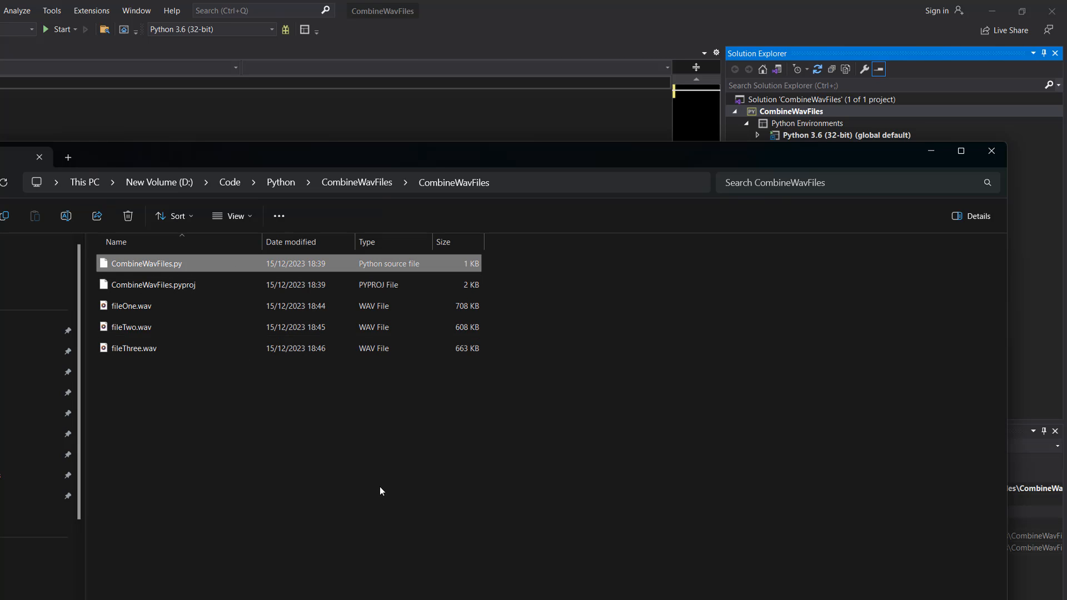
pyautogui.moveTo(386, 482)
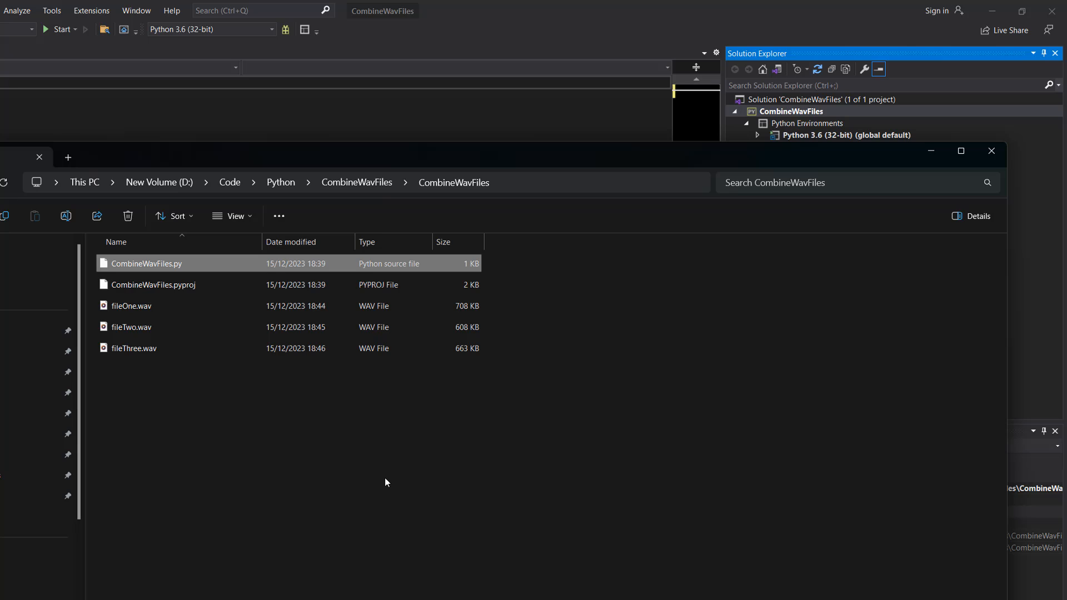
# - Write import wave and combine_wav_files(output_file, input_files) reading input_files[0] params with 'rb'
pyautogui.doubleClick(145, 263)
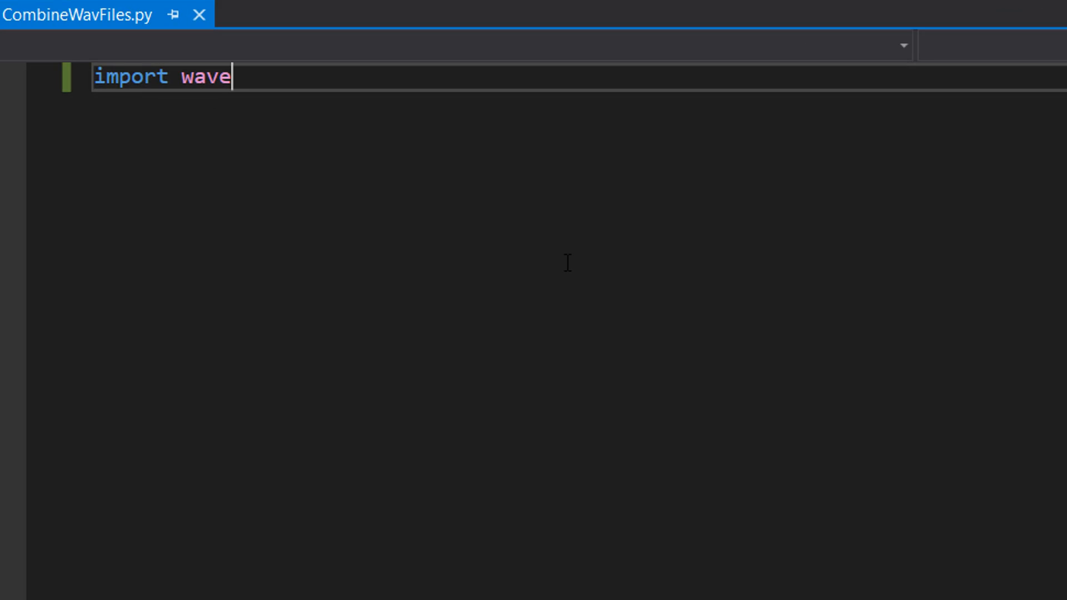
pyautogui.moveTo(605, 277)
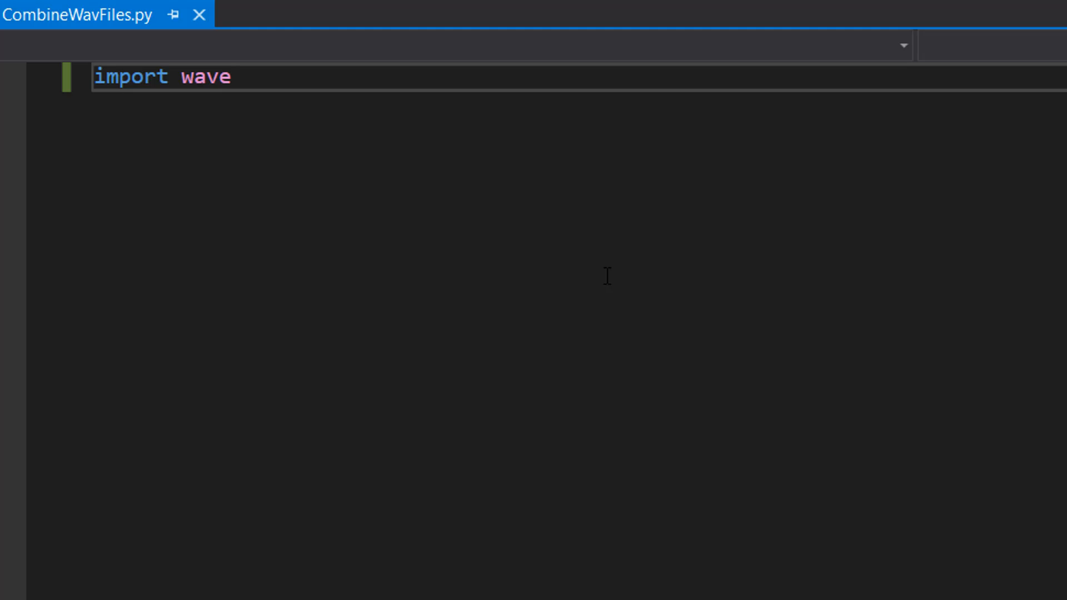
pyautogui.moveTo(334, 93)
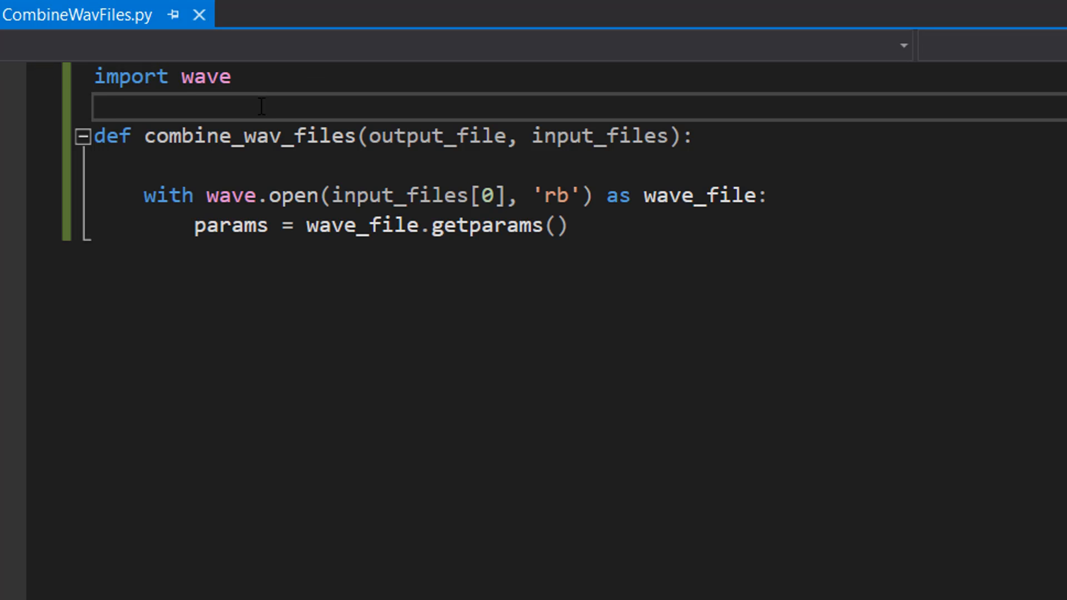
pyautogui.doubleClick(113, 136)
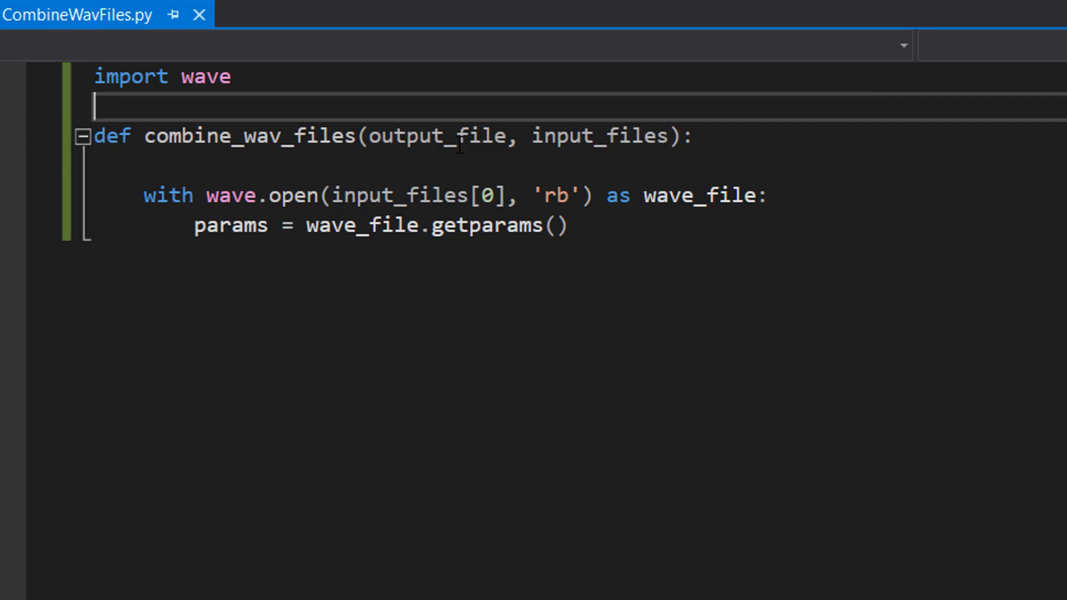
pyautogui.doubleClick(438, 136)
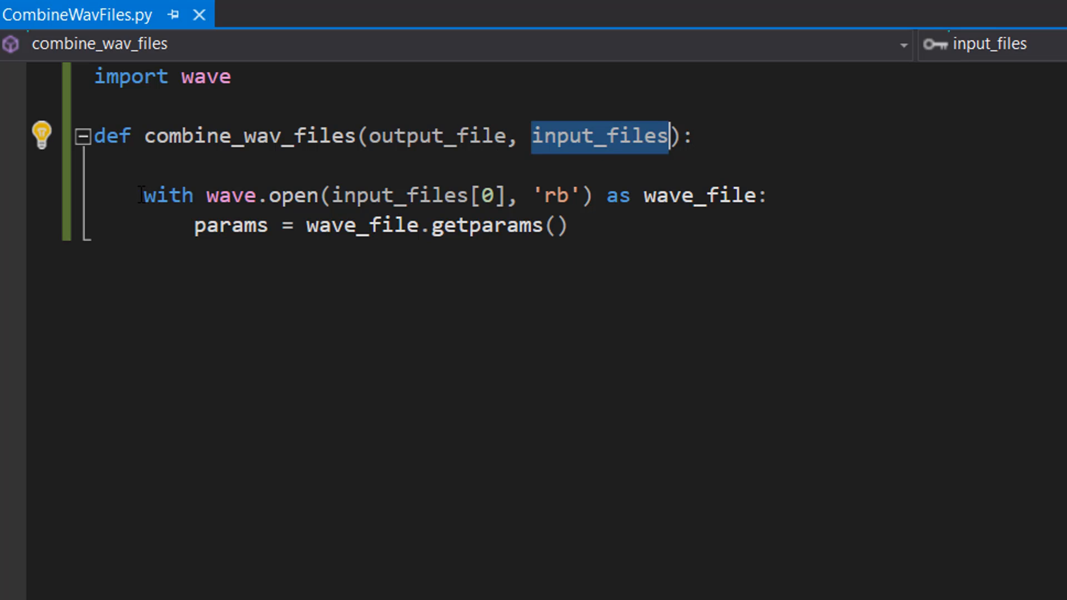
# - Add wave.open(output_file, 'wb') with setparams(params) after the getparams line
pyautogui.click(408, 196)
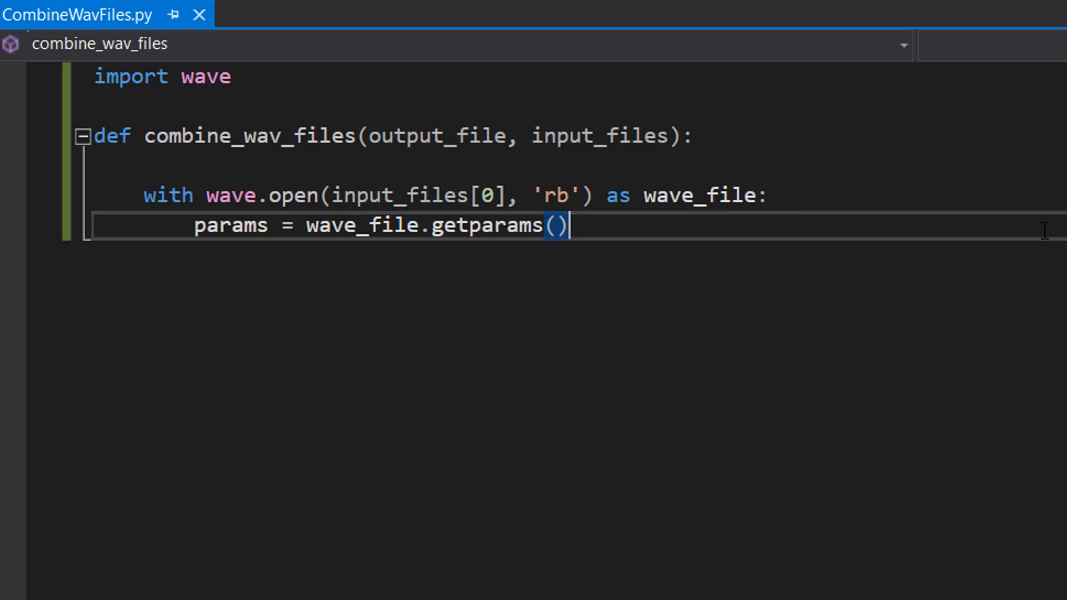
pyautogui.moveTo(811, 216)
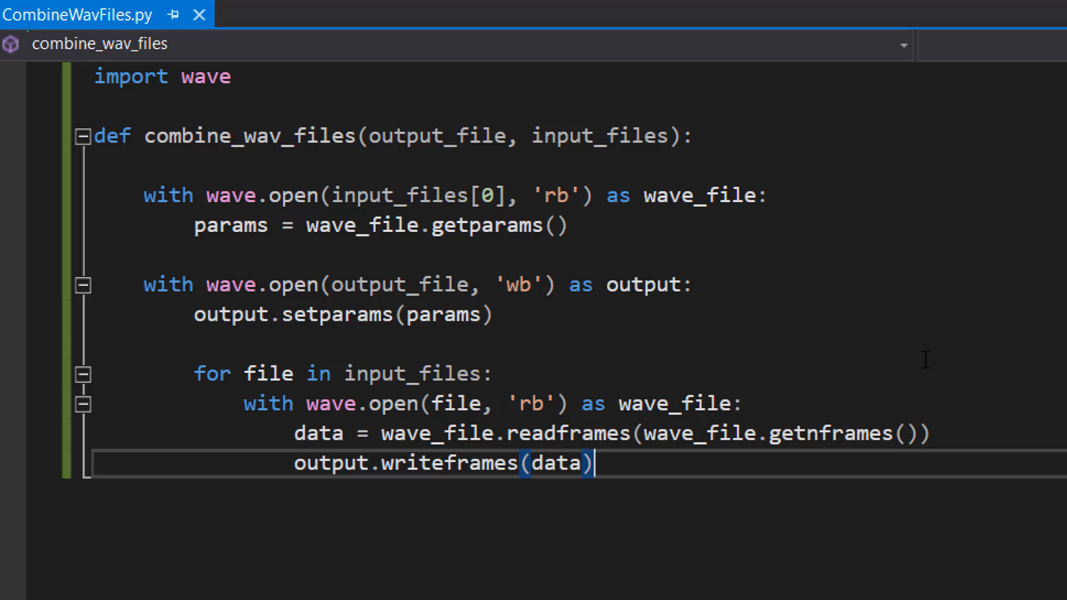
# - Write a for loop reading each file's frames via readframes(getnframes()) and calling writeframes(data)
pyautogui.doubleClick(168, 285)
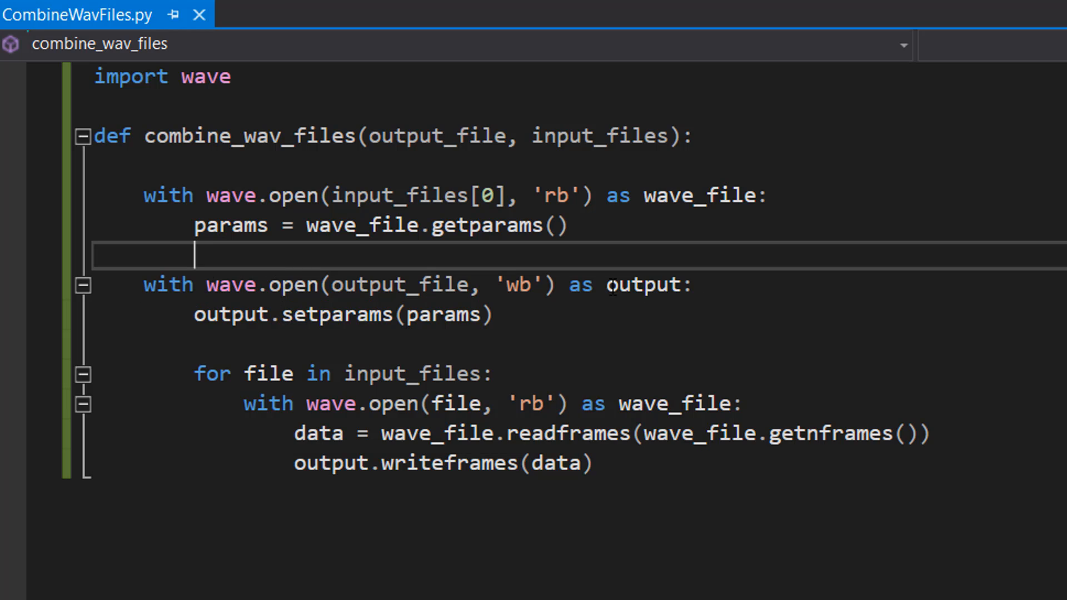
pyautogui.doubleClick(644, 285)
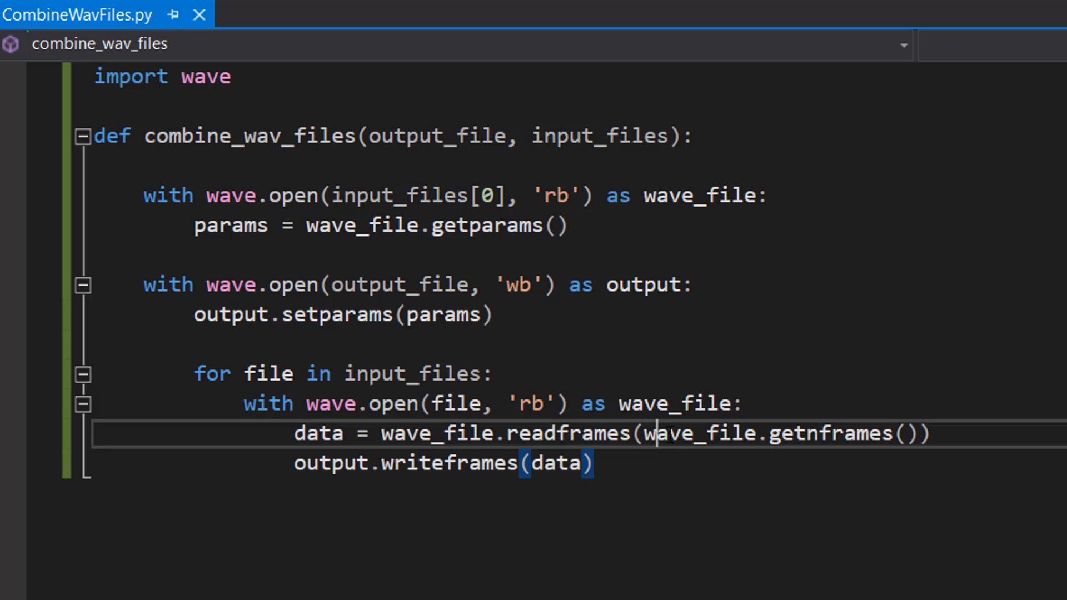
pyautogui.moveTo(657, 434); pyautogui.dragTo(933, 434)
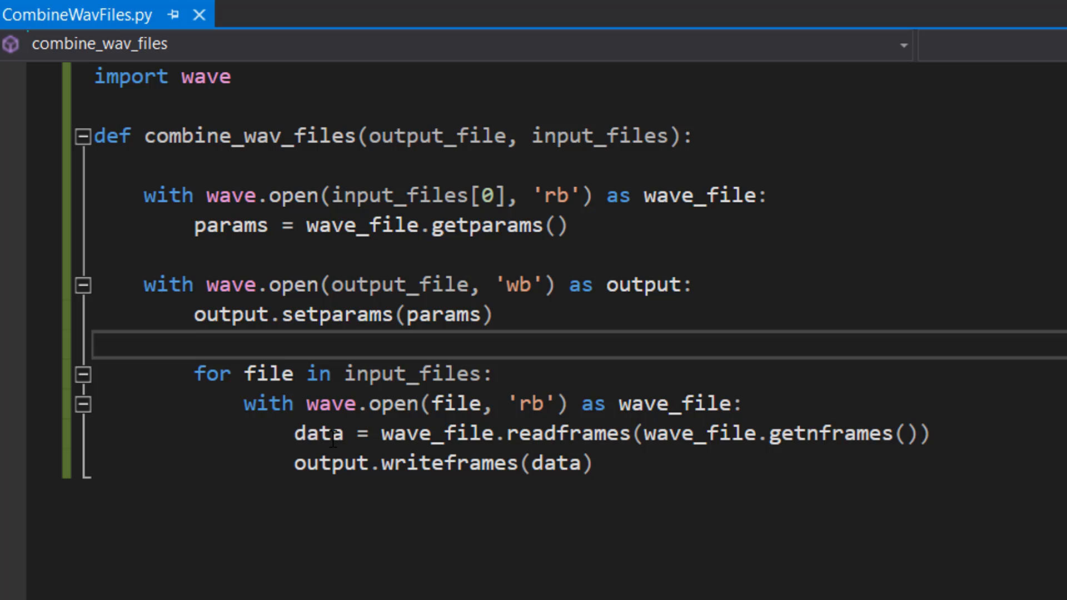
pyautogui.moveTo(349, 442)
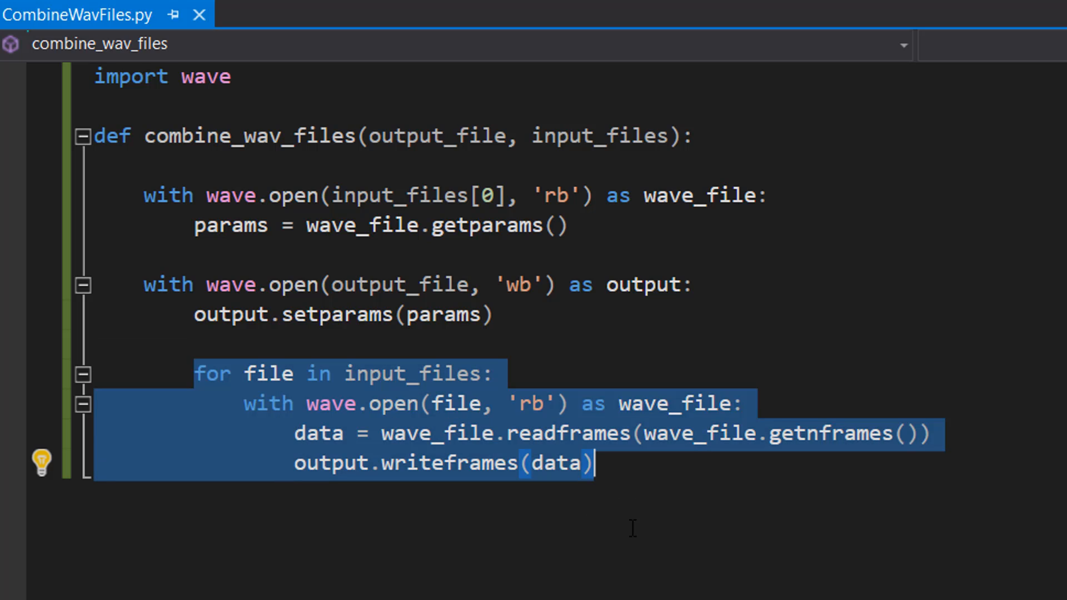
pyautogui.moveTo(626, 535)
pyautogui.write("input_files = ['fileOne.wav', 'fileTwo.wav','fileThree.wav']")
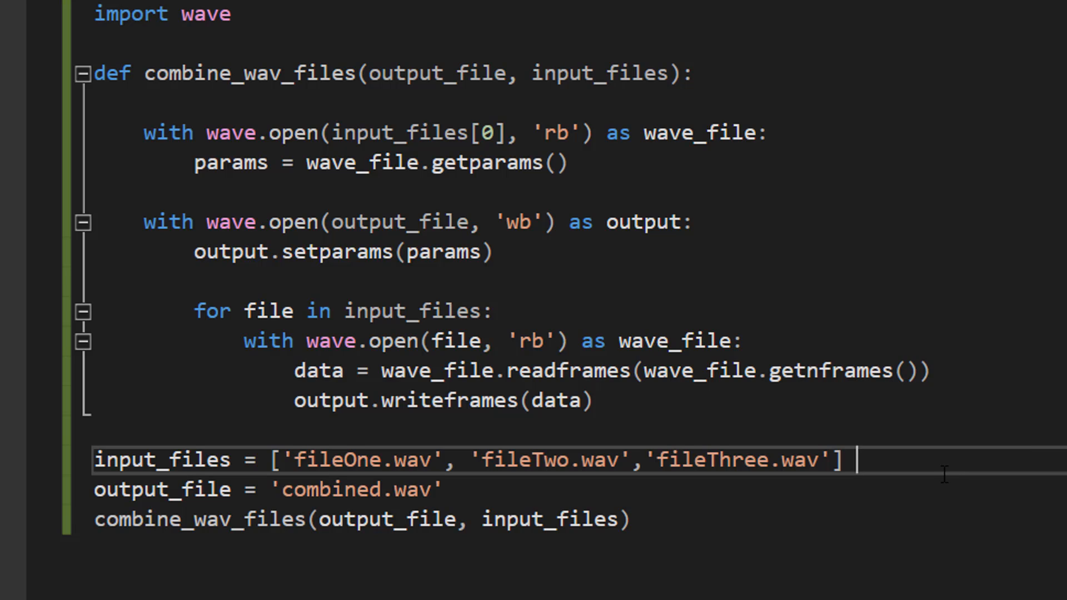
pyautogui.moveTo(943, 475)
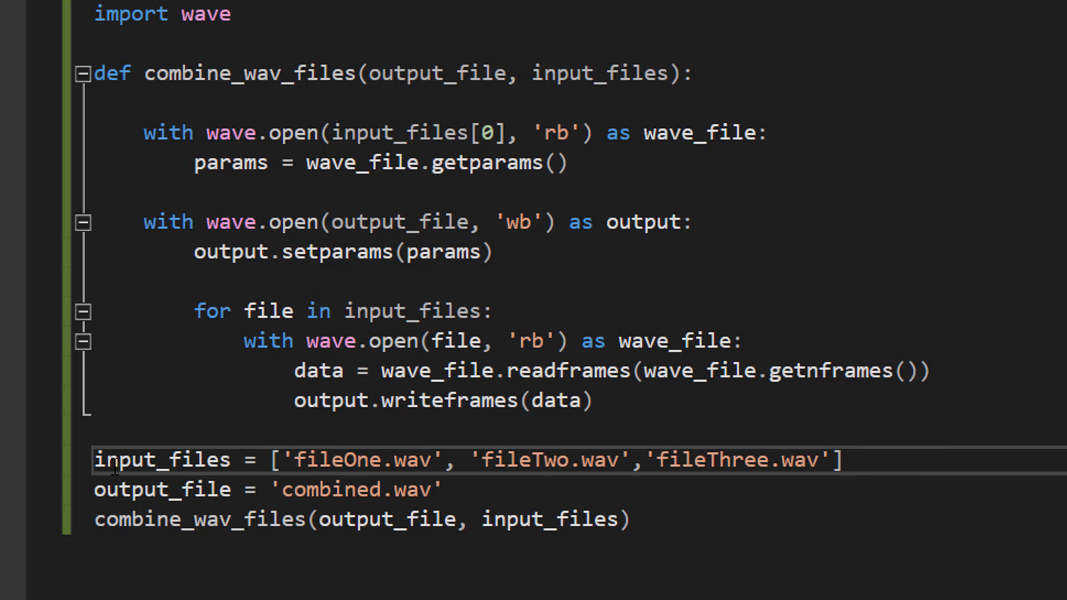
# - Add input_files with fileOne, fileTwo, fileThree, output_file = 'combined.wav', and the function call
pyautogui.moveTo(96, 459); pyautogui.dragTo(400, 459)
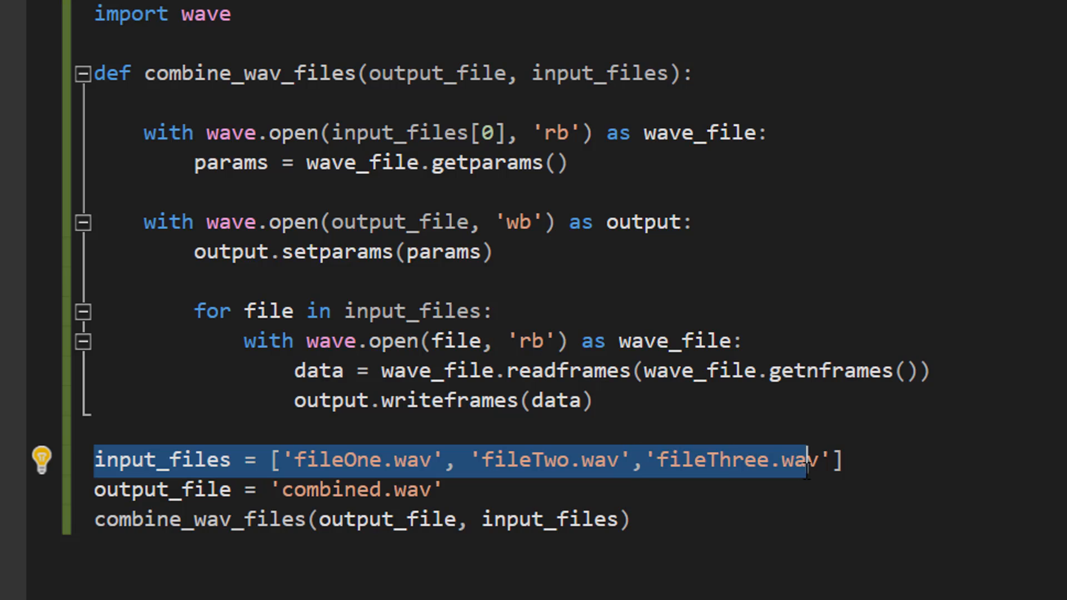
pyautogui.click(443, 489)
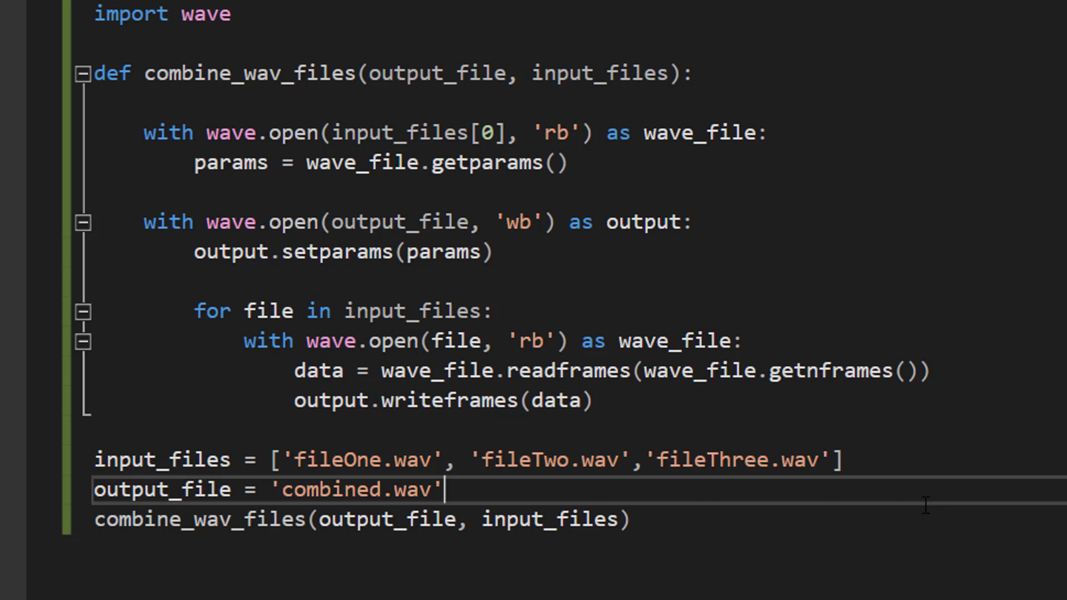
pyautogui.doubleClick(165, 489)
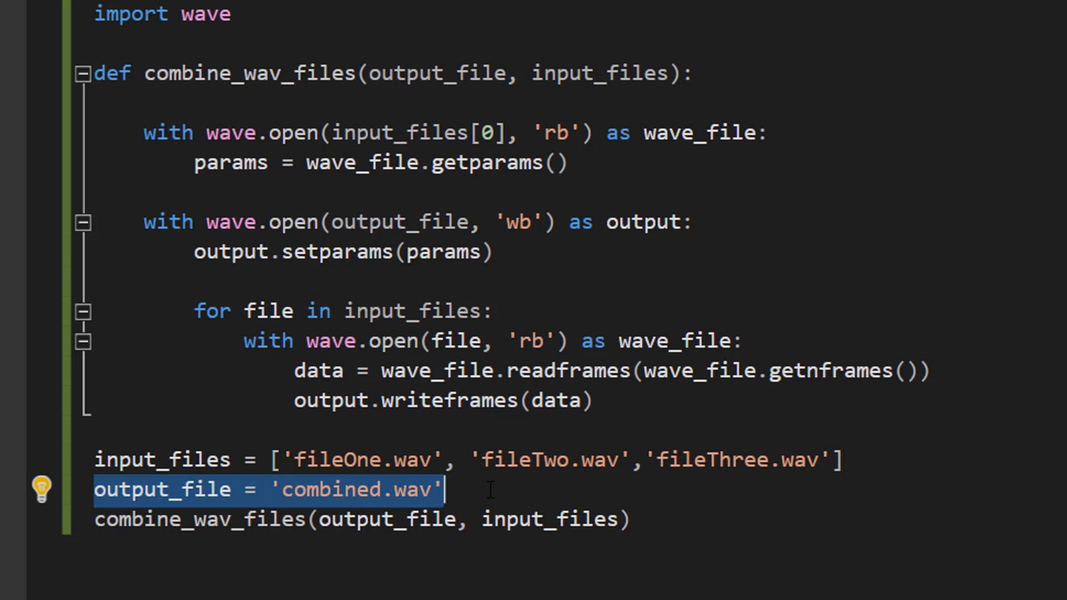
pyautogui.click(490, 490)
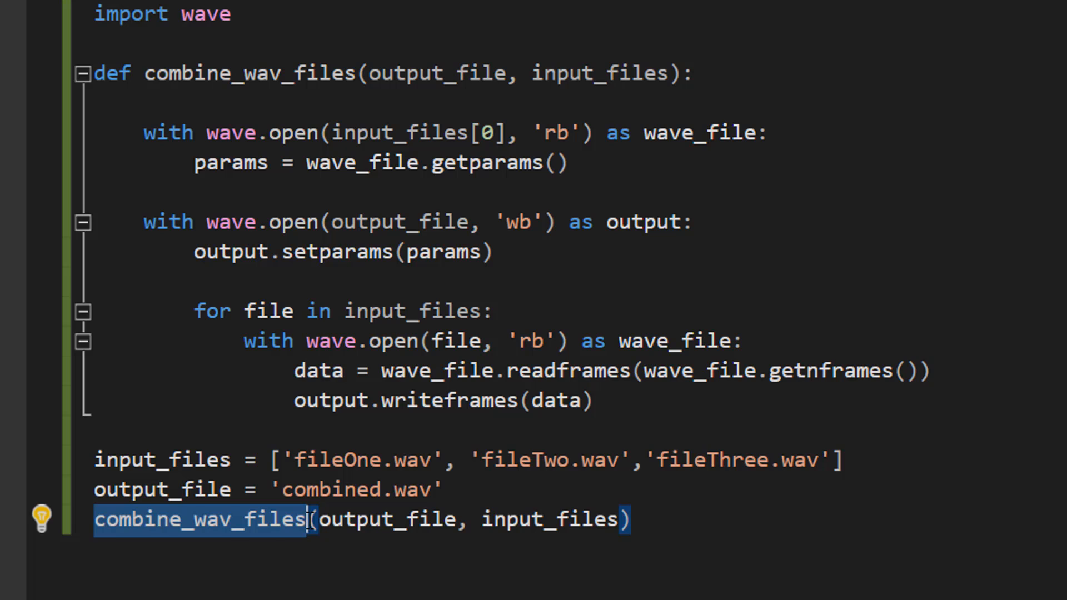
pyautogui.doubleClick(388, 520)
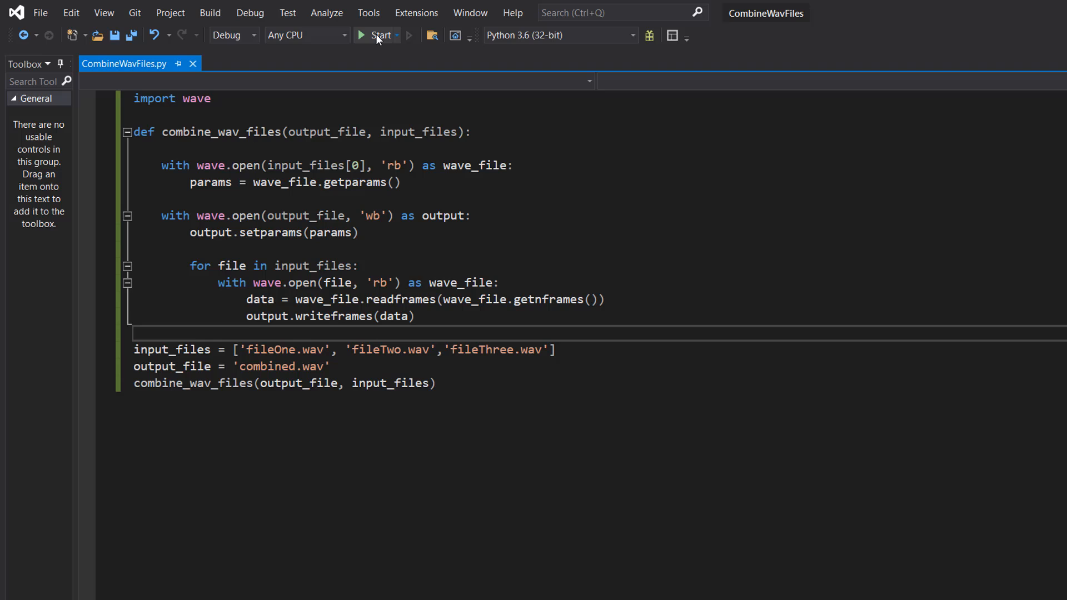
# - Run the script to generate combined.wav and dismiss the finished console window
pyautogui.click(376, 35)
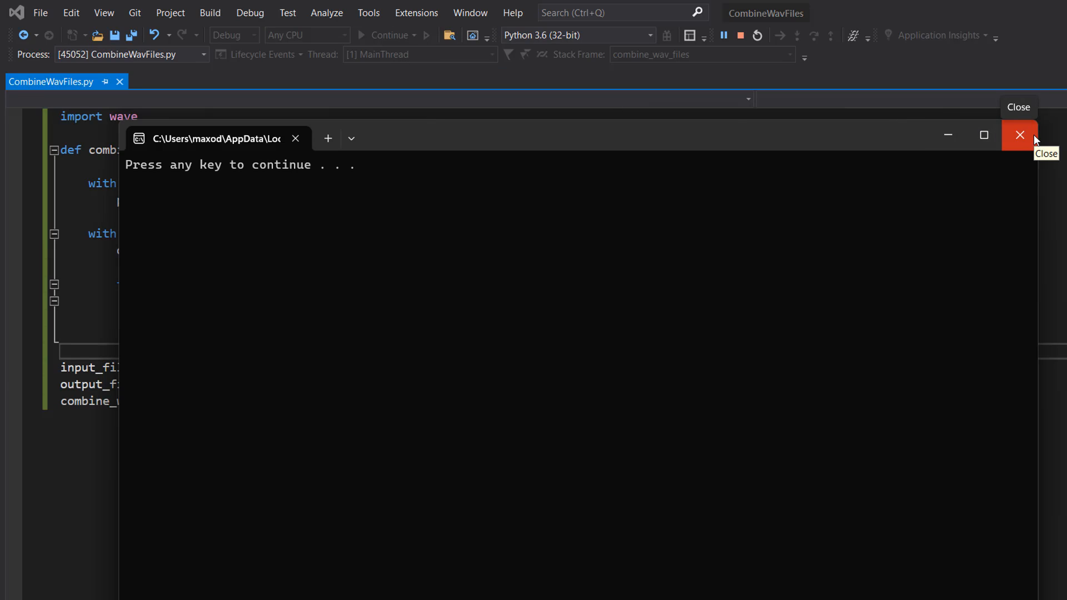
pyautogui.click(1019, 135)
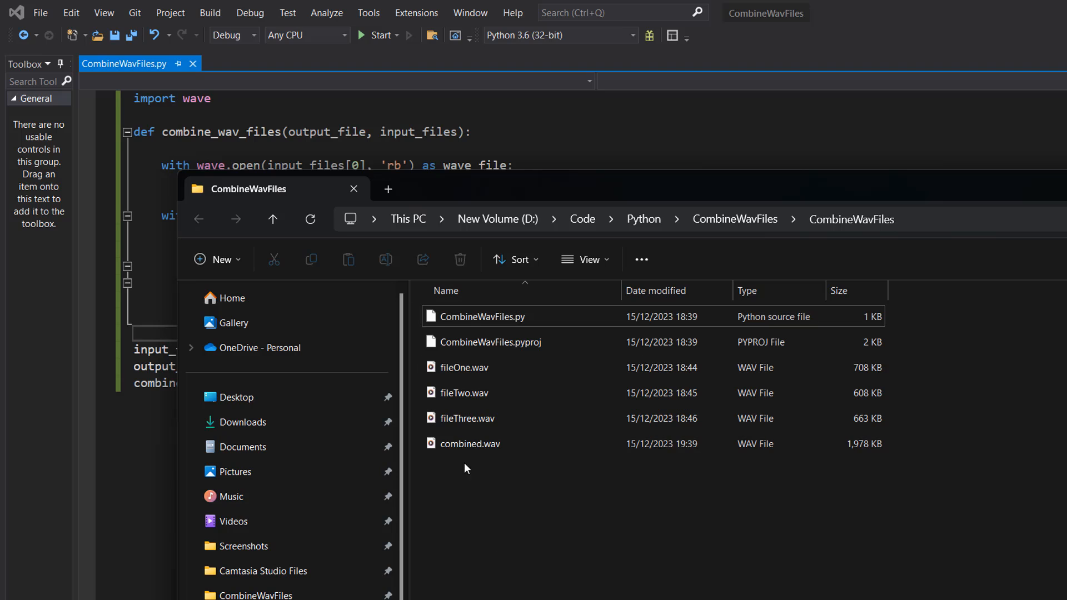
# - Play fileOne.wav and fileTwo.wav in Media Player, closing the player after each
pyautogui.click(470, 444)
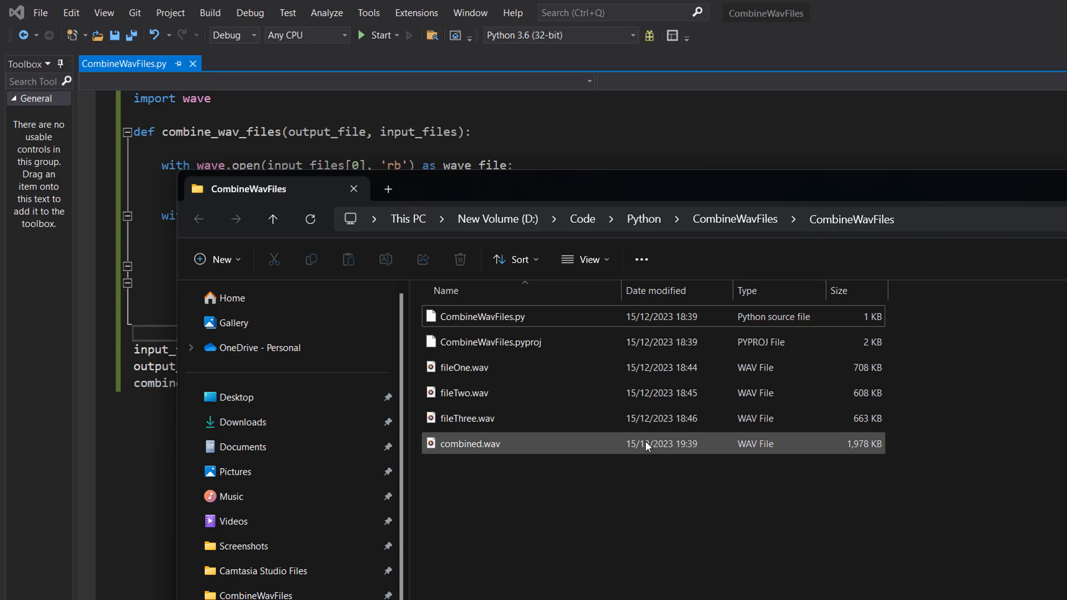
pyautogui.click(466, 368)
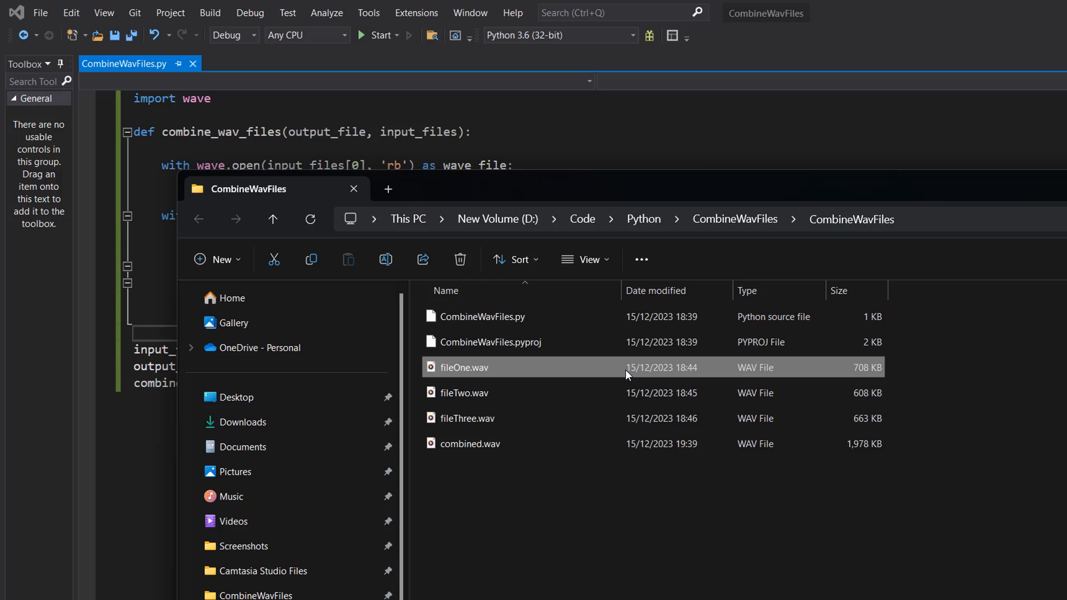
pyautogui.doubleClick(466, 368)
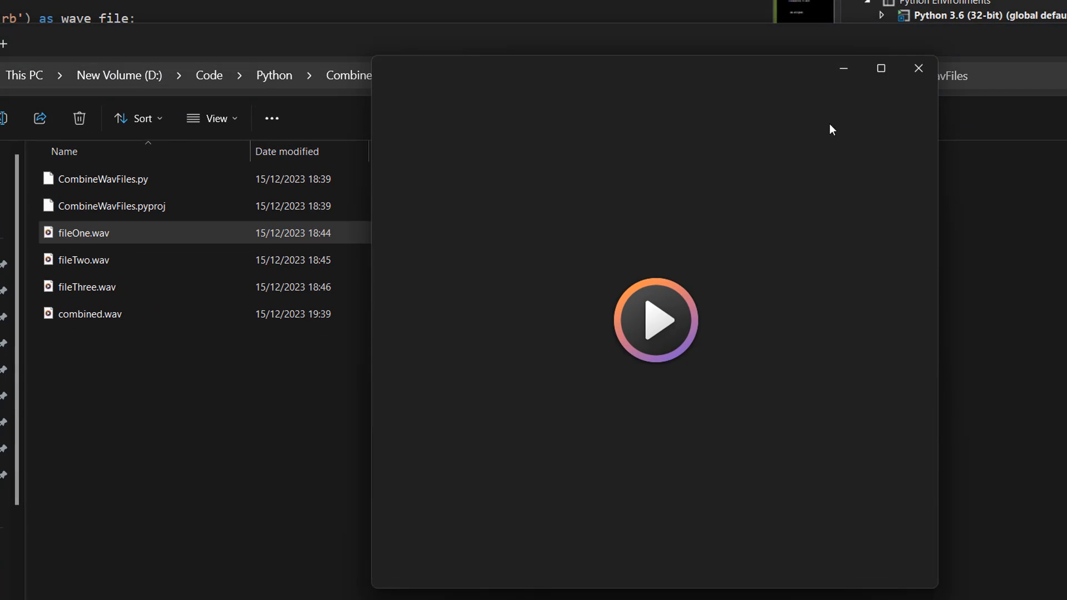
pyautogui.click(655, 320)
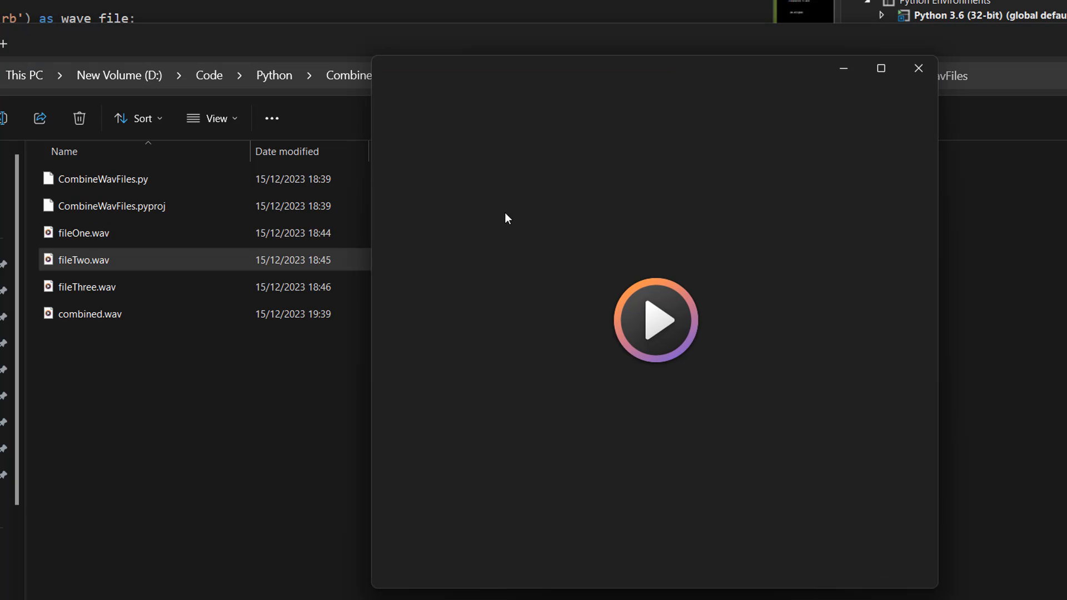
pyautogui.click(656, 320)
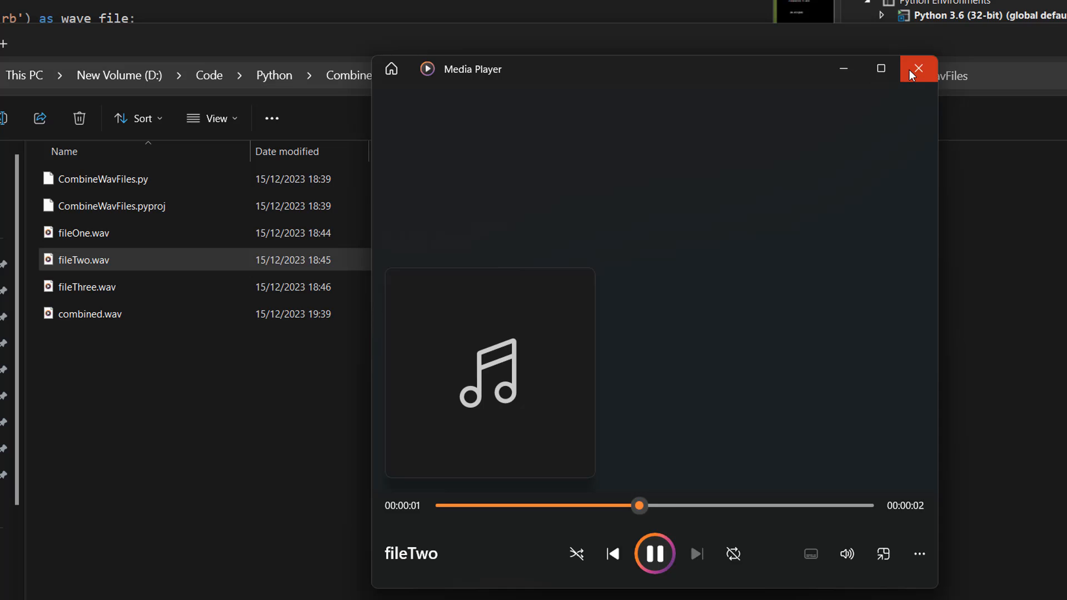
pyautogui.click(917, 69)
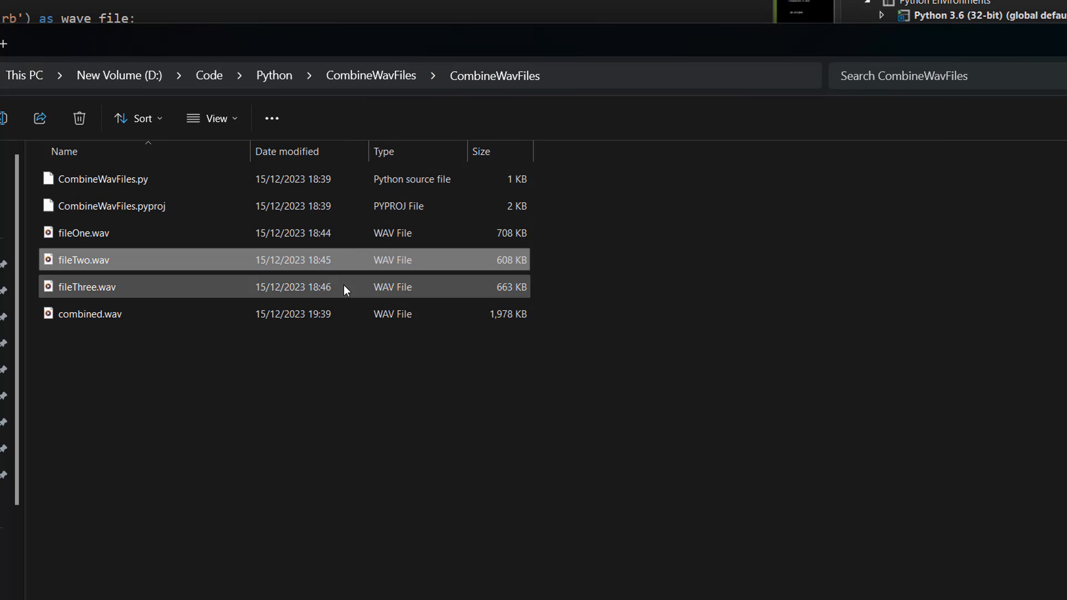
# - Play fileThree.wav, then combined.wav to confirm the merged audio contains all three
pyautogui.doubleClick(87, 287)
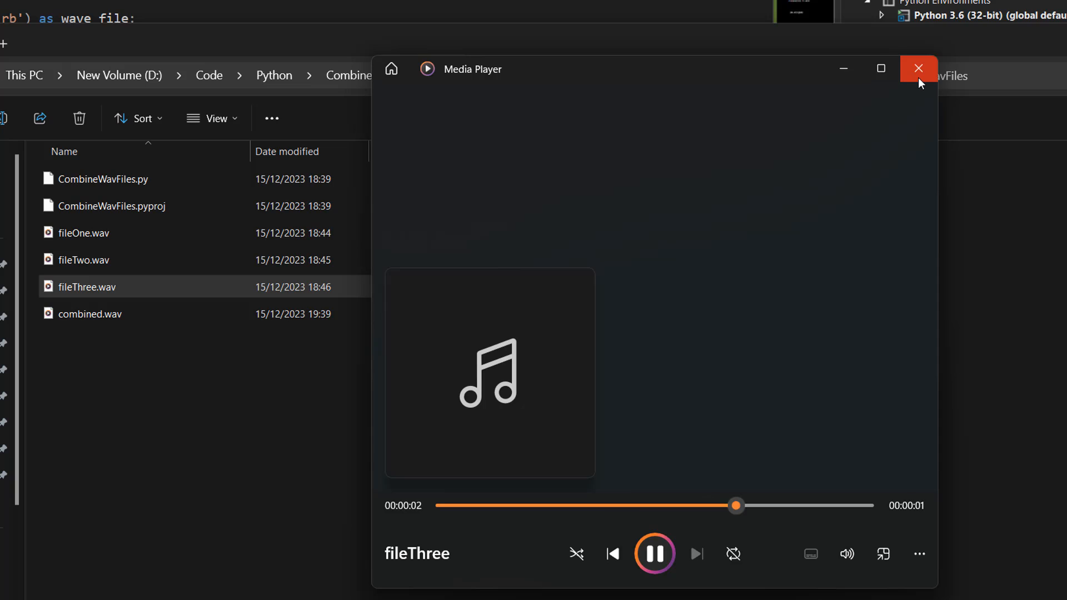
pyautogui.click(918, 69)
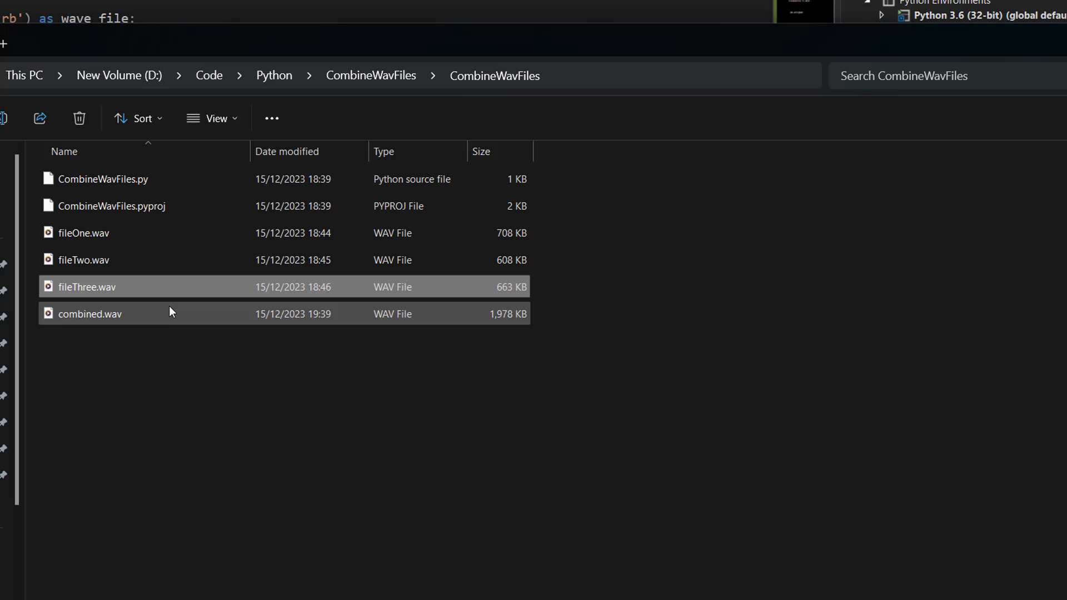
pyautogui.doubleClick(89, 314)
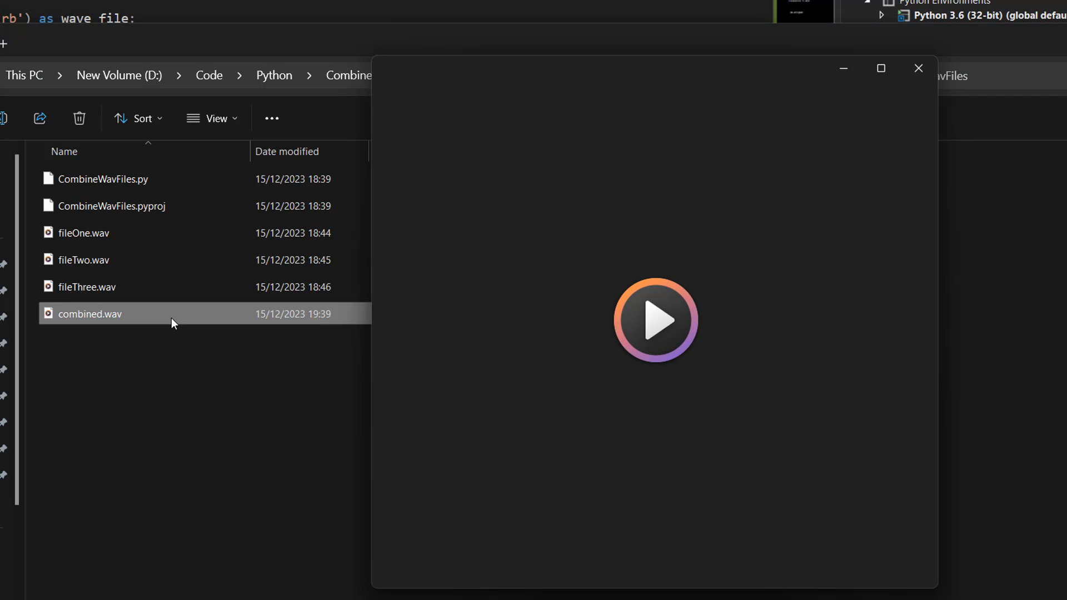
pyautogui.click(656, 320)
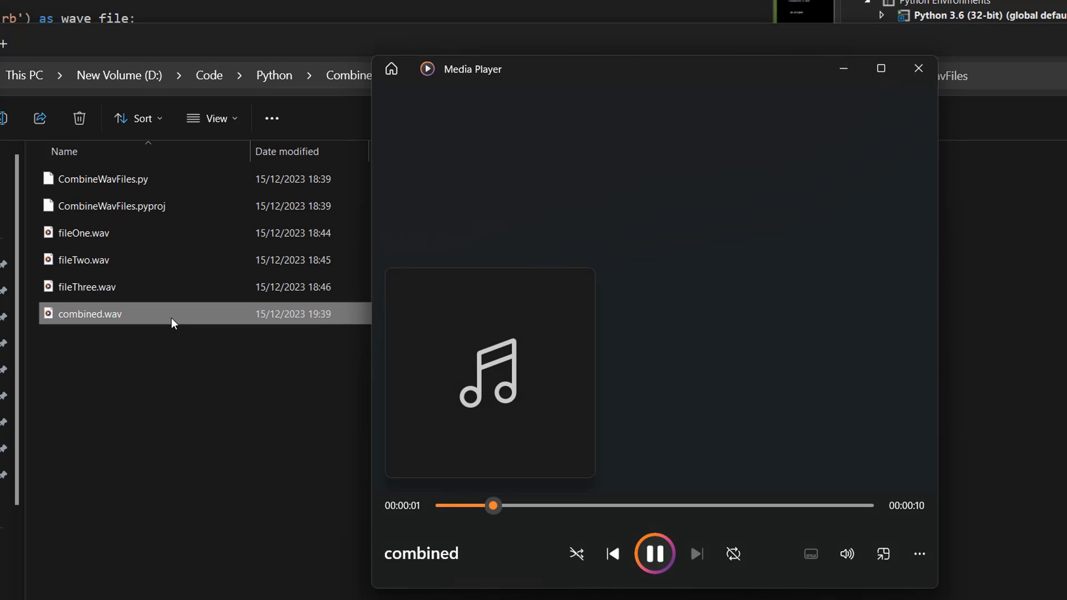